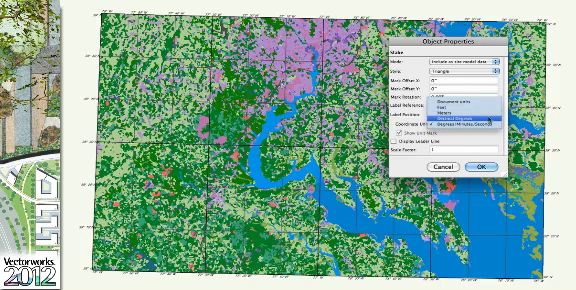
Step: Set the stake's Coordinate Units to Decimal Degrees
left_click(460, 127)
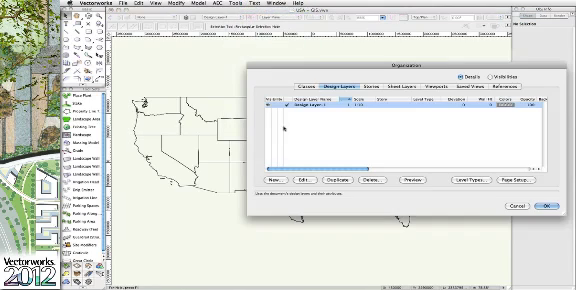
Step: Edit the USA map's design layer, tick Georeferenced and confirm
left_click(293, 180)
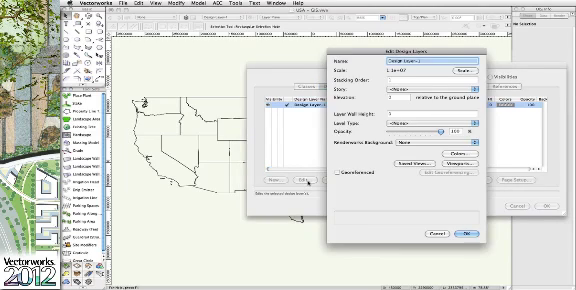
left_click(340, 182)
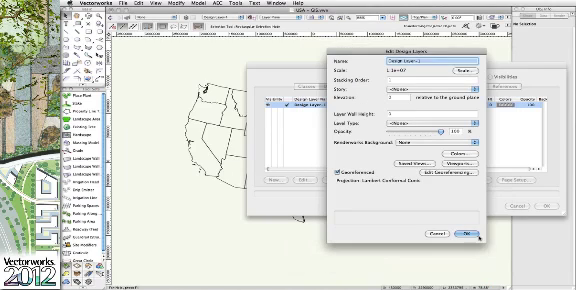
left_click(462, 233)
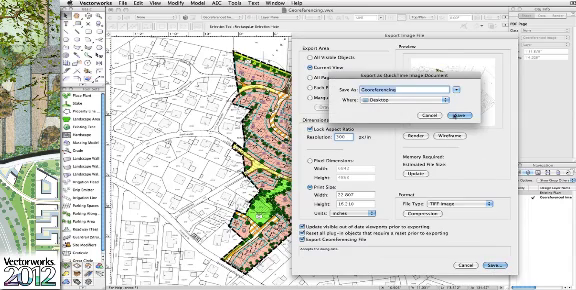
Step: Save the Georeferencing TIFF image to the Desktop
left_click(472, 115)
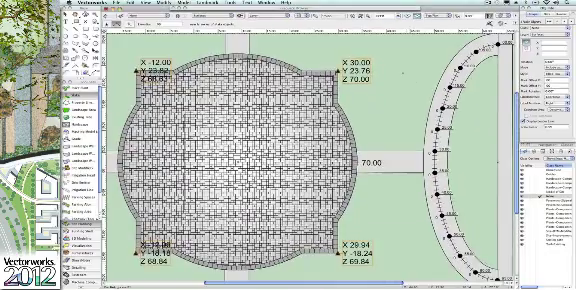
Step: Place a stake at a plaza corner showing X, Y and Z values
left_click(366, 164)
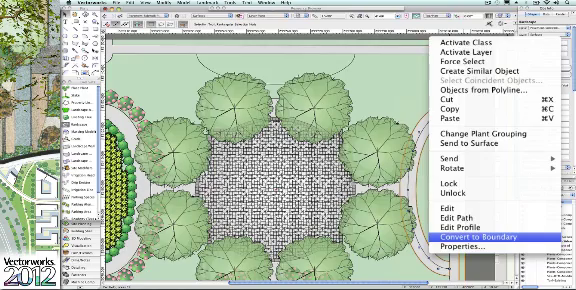
Step: Choose Convert to Boundary for the paved hardscape square
left_click(464, 234)
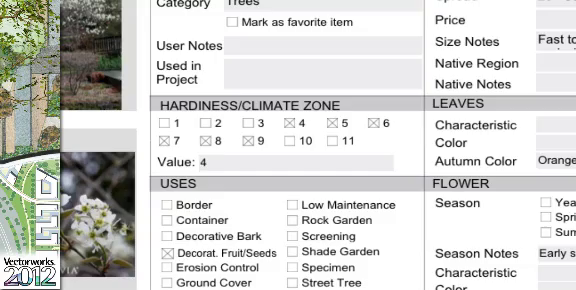
Step: Scroll the tree's record down to the Hardiness/Climate Zone and Uses sections
scroll("down", 3)
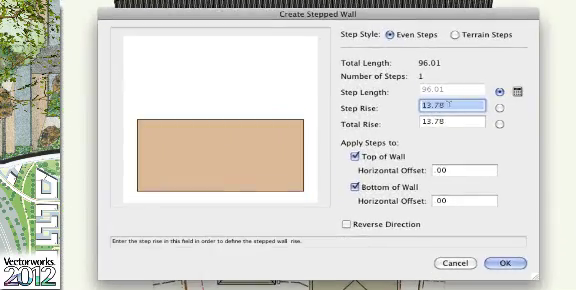
Step: Set the stepped wall's top horizontal offset to 2 and bottom offset to -2
type("5")
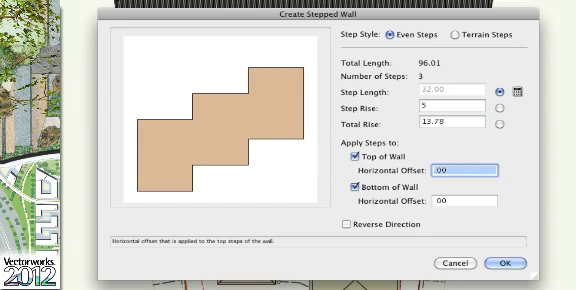
type("2")
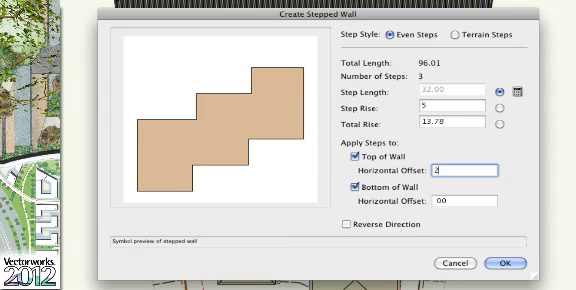
type("2")
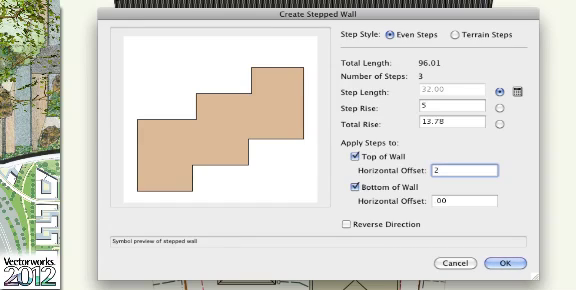
left_click(450, 206)
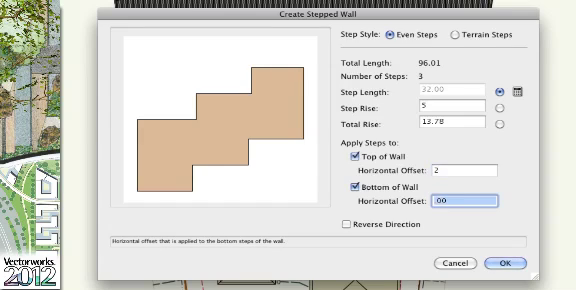
type("-2")
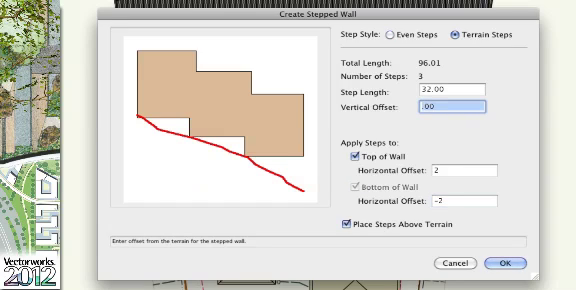
Step: Enter 1 in the terrain steps' Vertical Offset field
type("1")
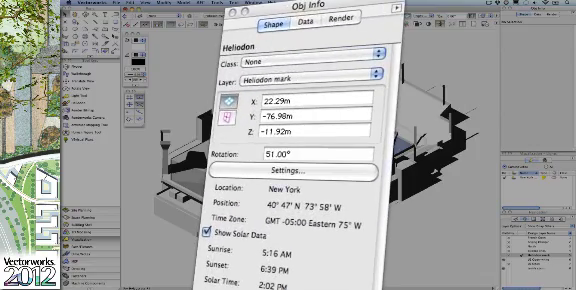
Step: Scroll the heliodon's Object Info settings to reveal altitude, azimuth, time and date
scroll("down", 3)
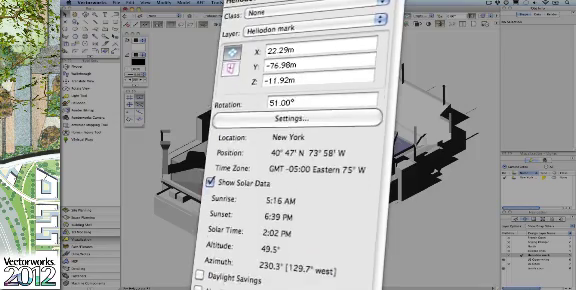
scroll("down", 3)
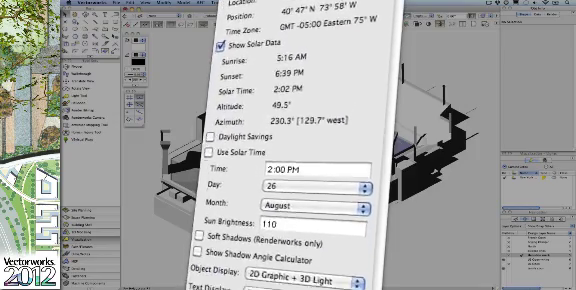